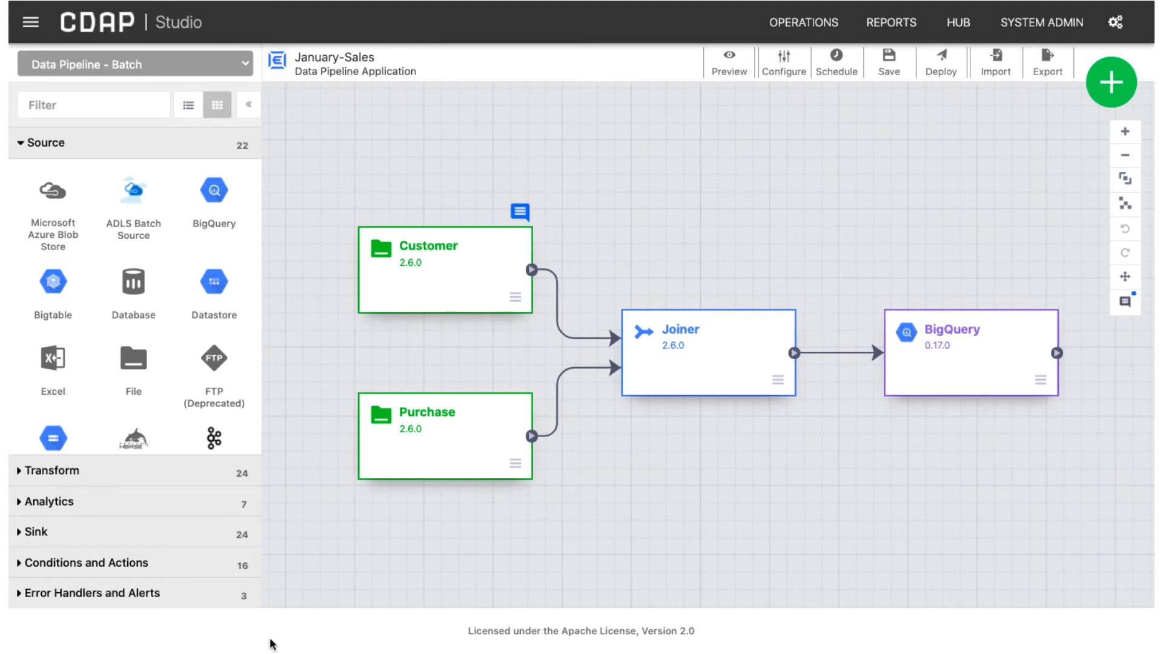
# Download the January-Sales pipeline as a JSON file via Export.
pyautogui.click(1046, 62)
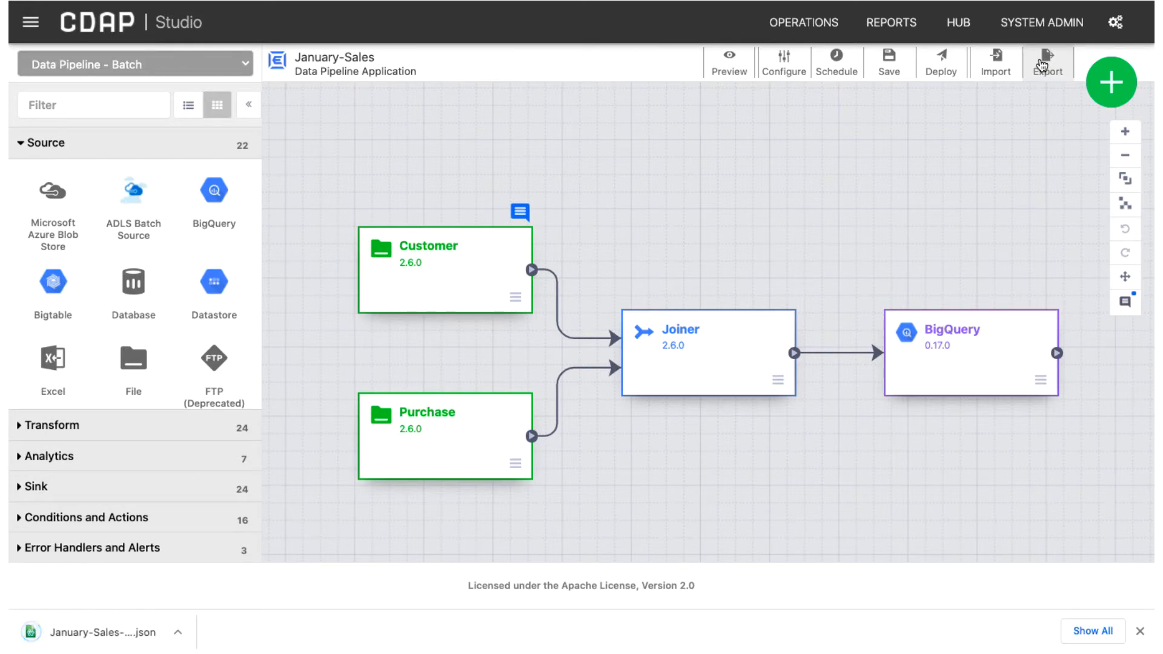
pyautogui.moveTo(350, 254)
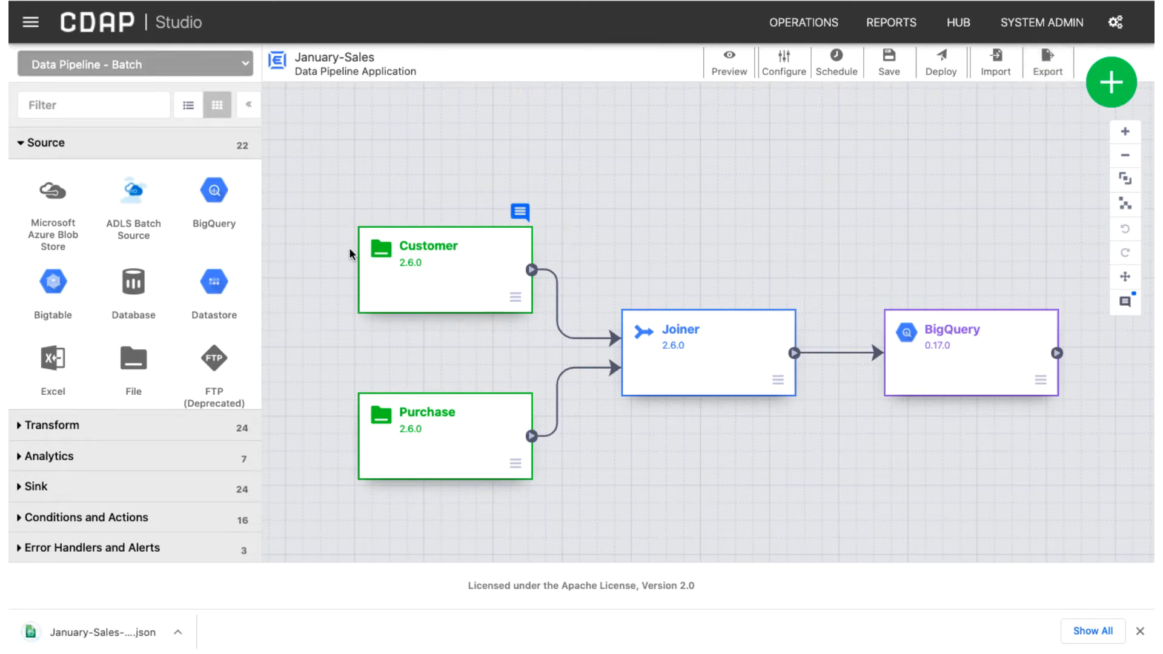
# Navigate to the pipeline list and open the deployed Q1Sales pipeline's detail page.
pyautogui.click(29, 21)
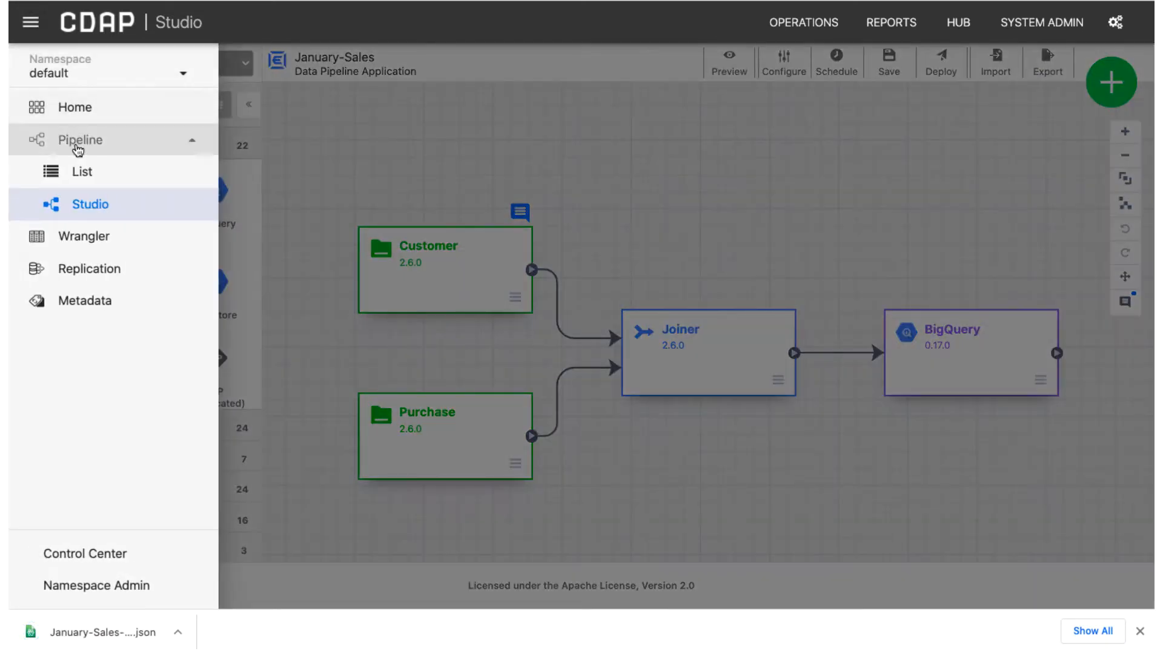
pyautogui.click(81, 172)
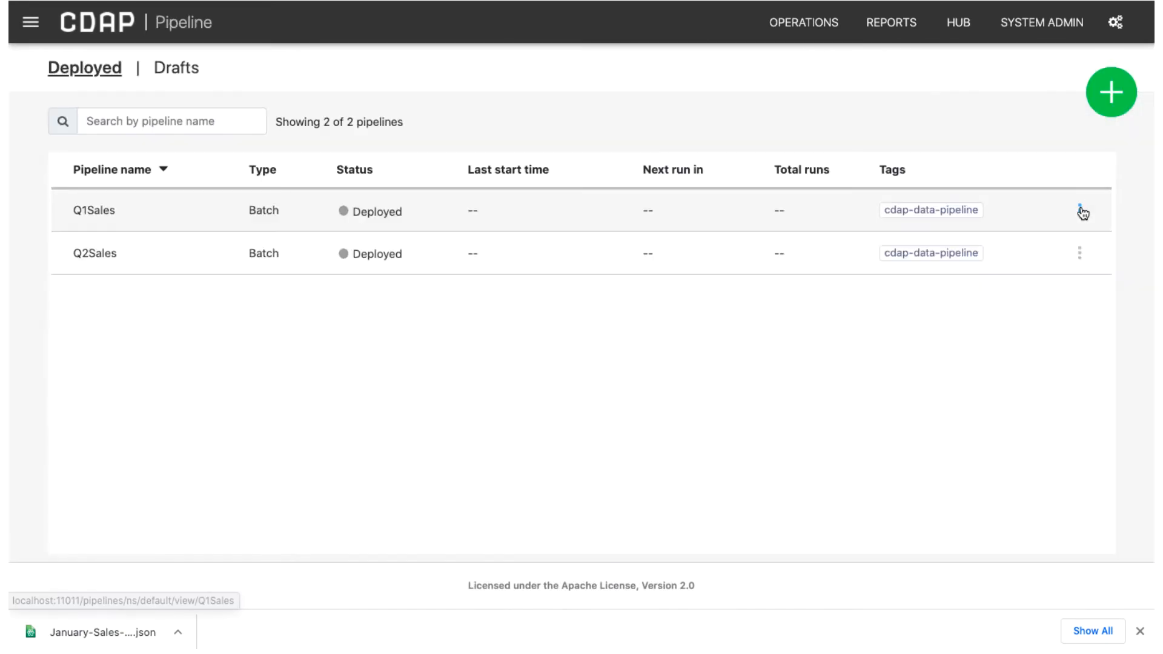
pyautogui.click(1079, 211)
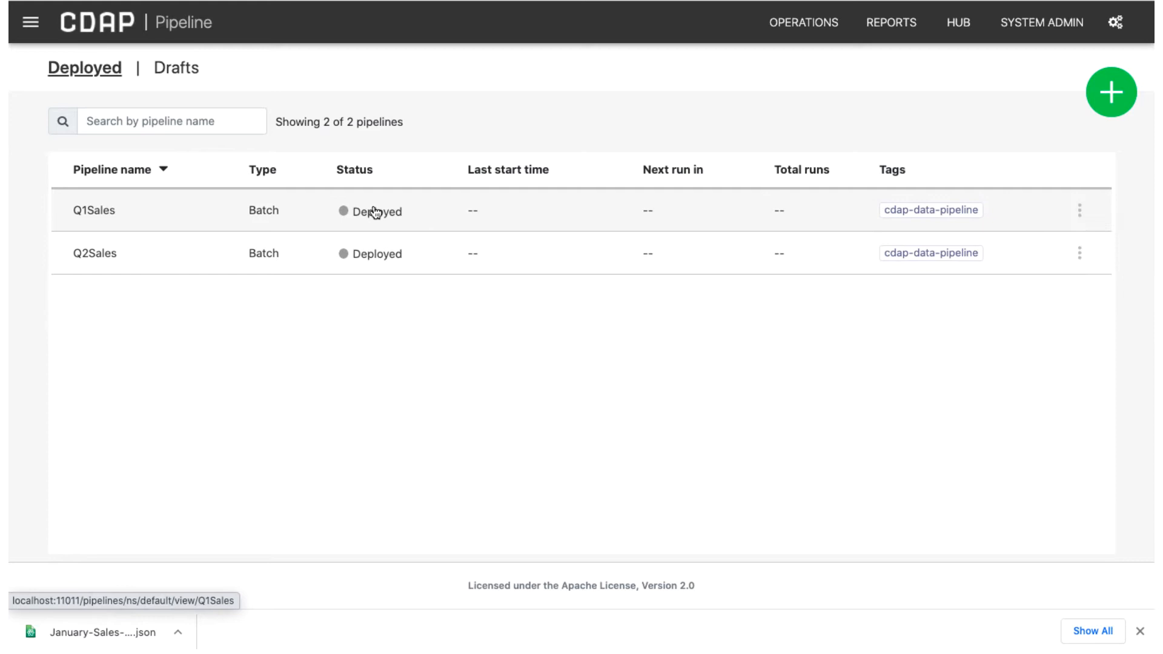
pyautogui.click(93, 209)
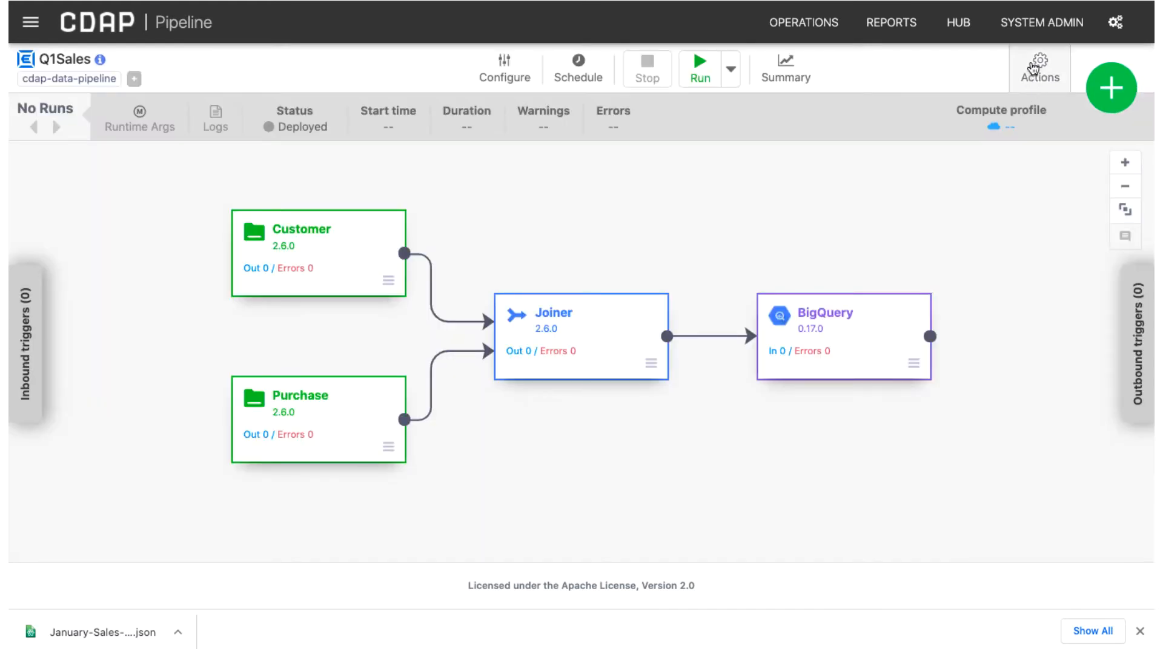
# From Q1Sales actions go to Studio, import the January-Sales JSON file and deploy it.
pyautogui.click(1039, 68)
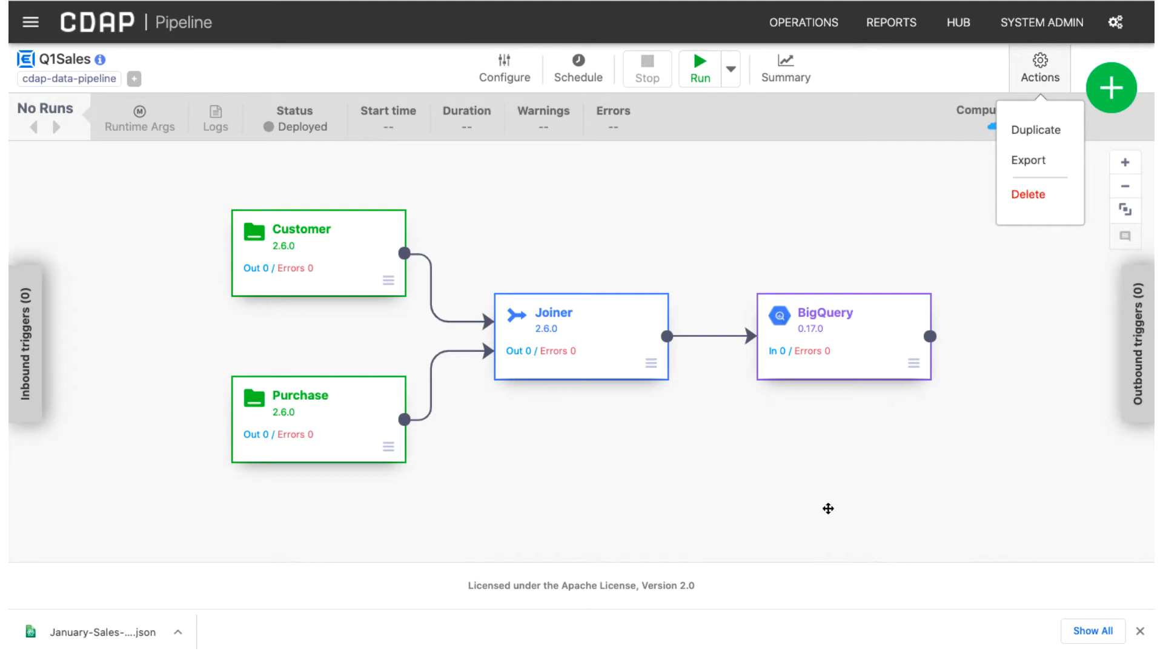
pyautogui.moveTo(630, 339)
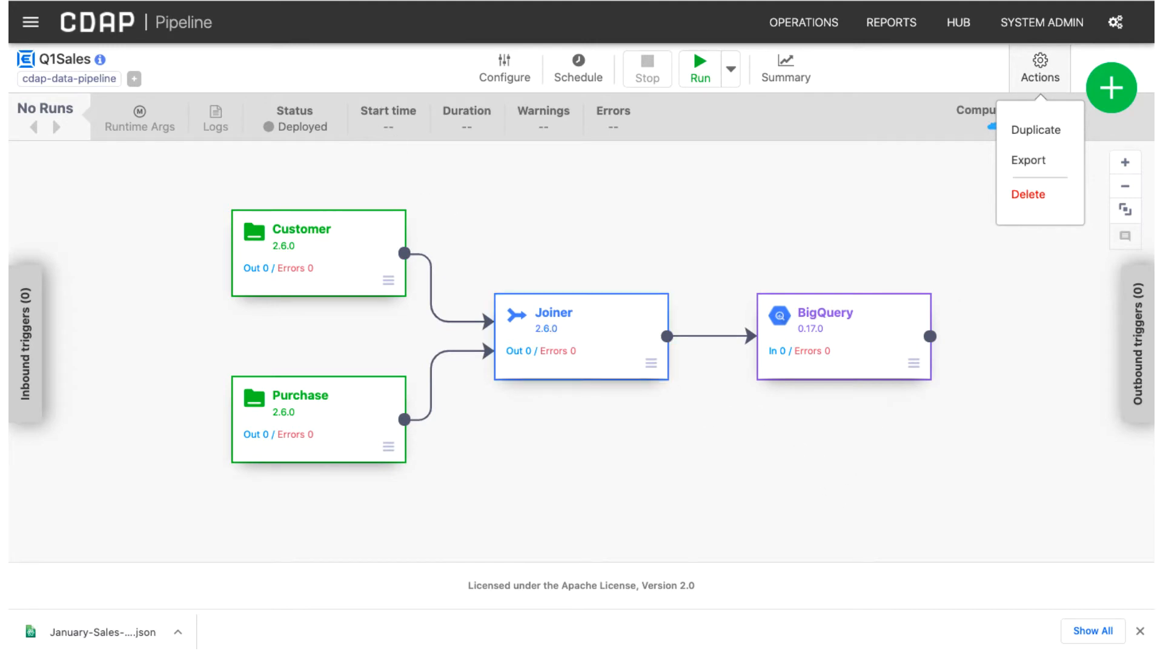
pyautogui.click(1027, 160)
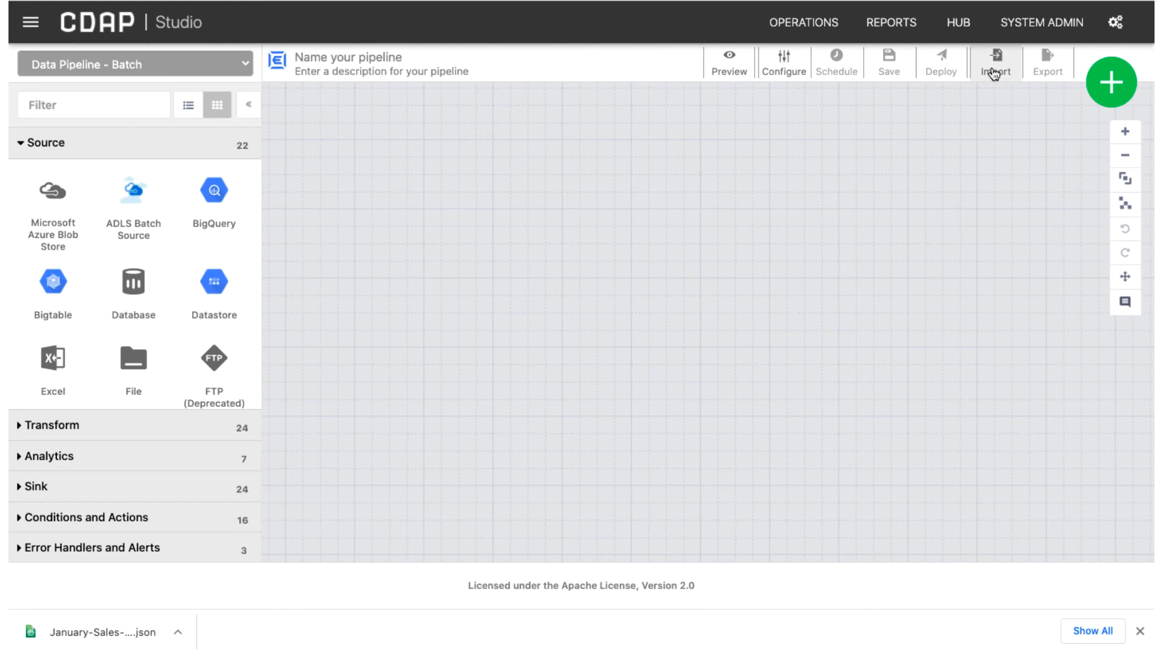
pyautogui.click(996, 62)
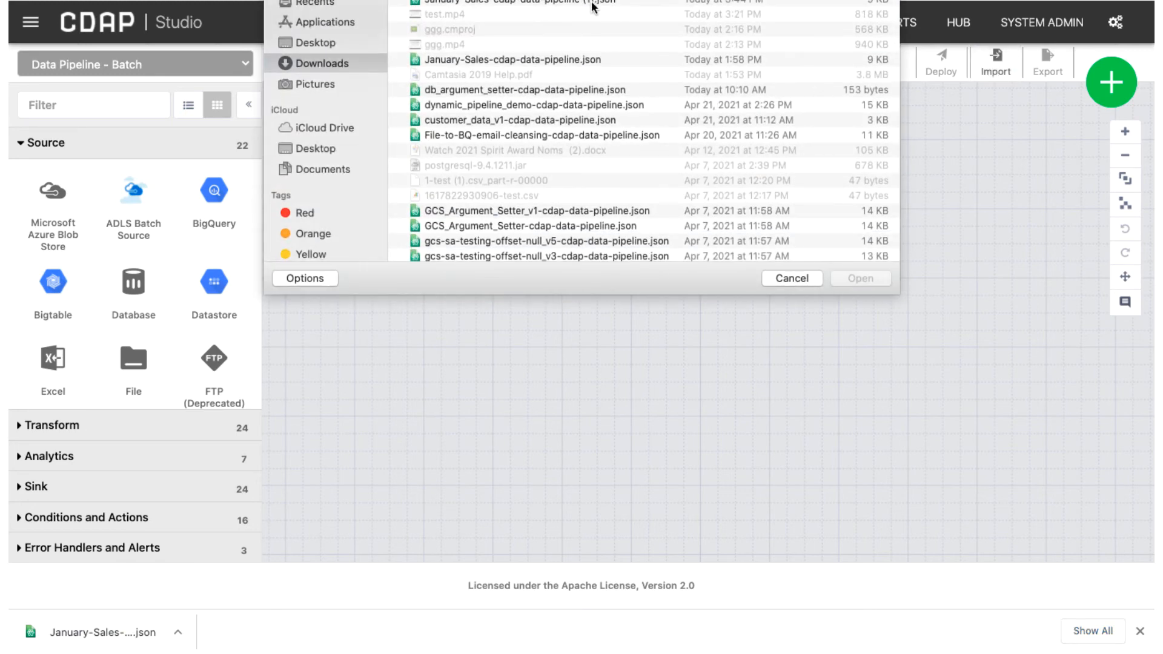
pyautogui.click(860, 279)
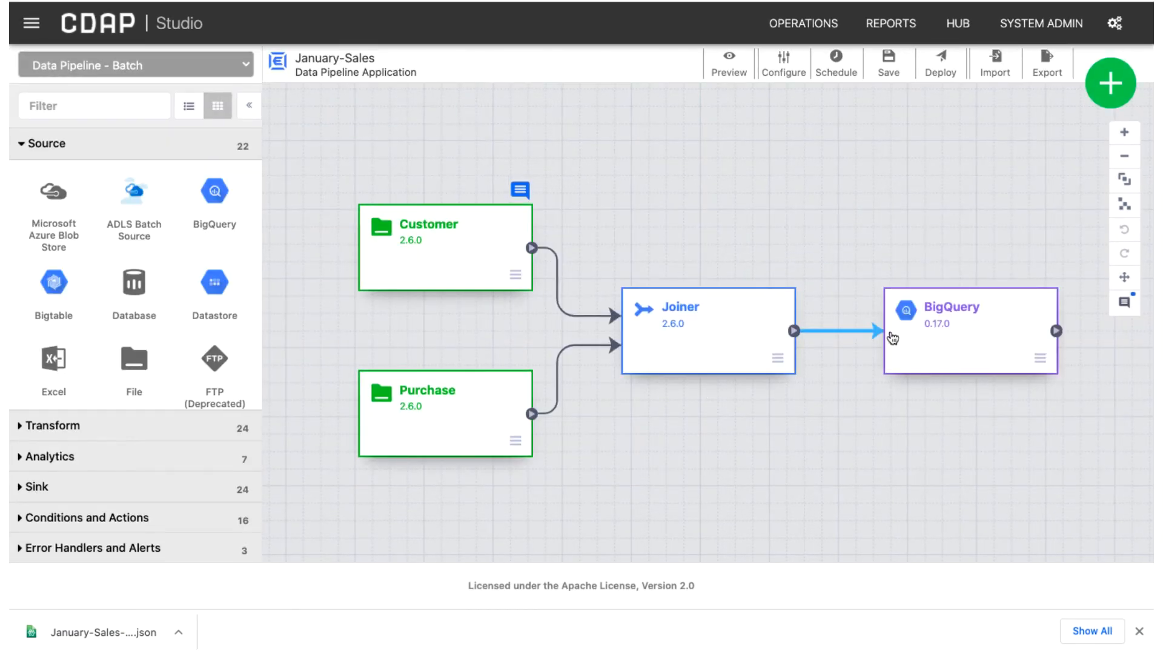
pyautogui.click(939, 63)
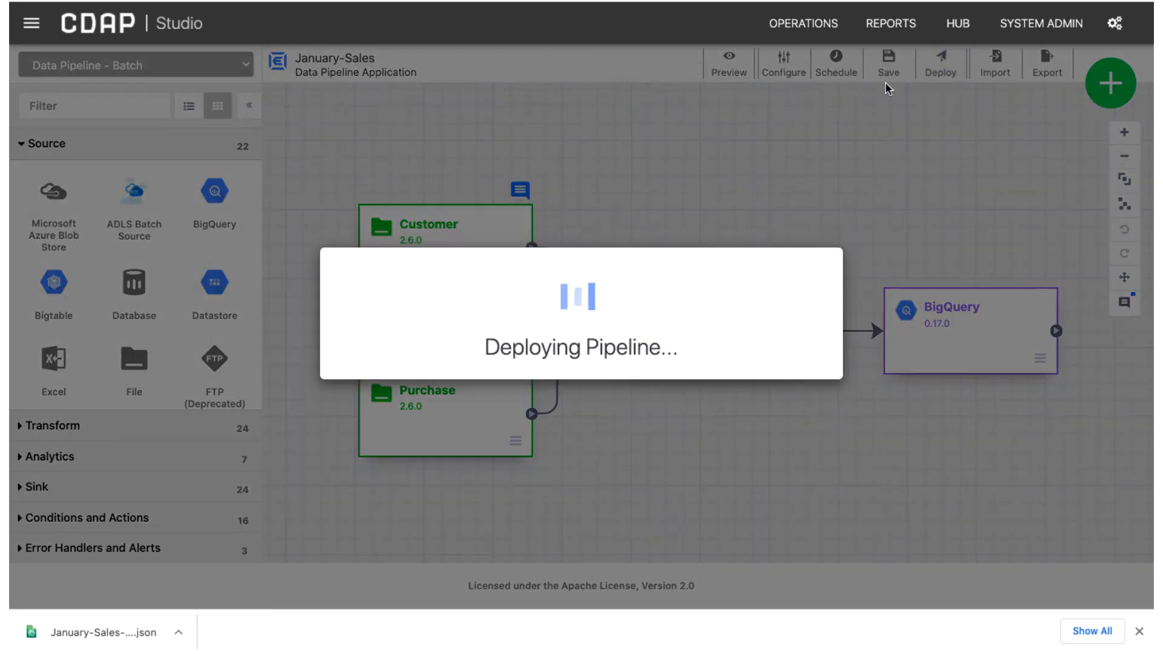